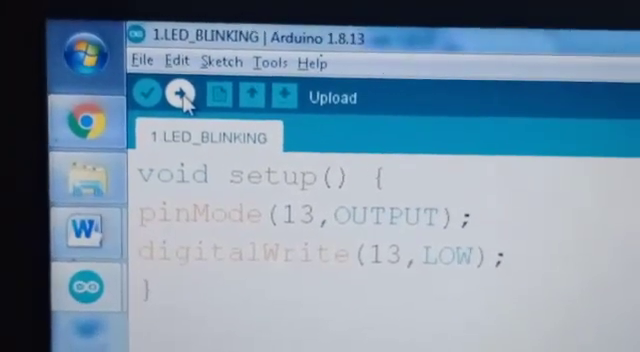
# - Compile the LED_BLINKING sketch and upload it to the Arduino board
pyautogui.click(177, 96)
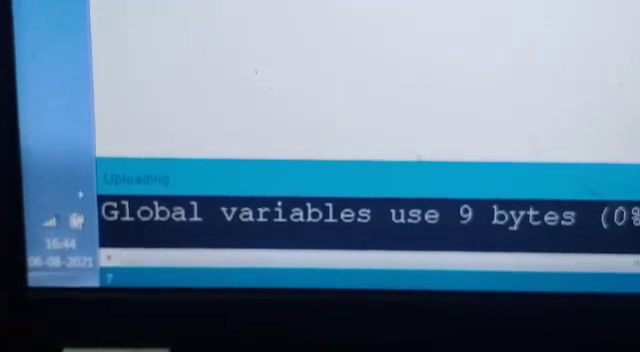